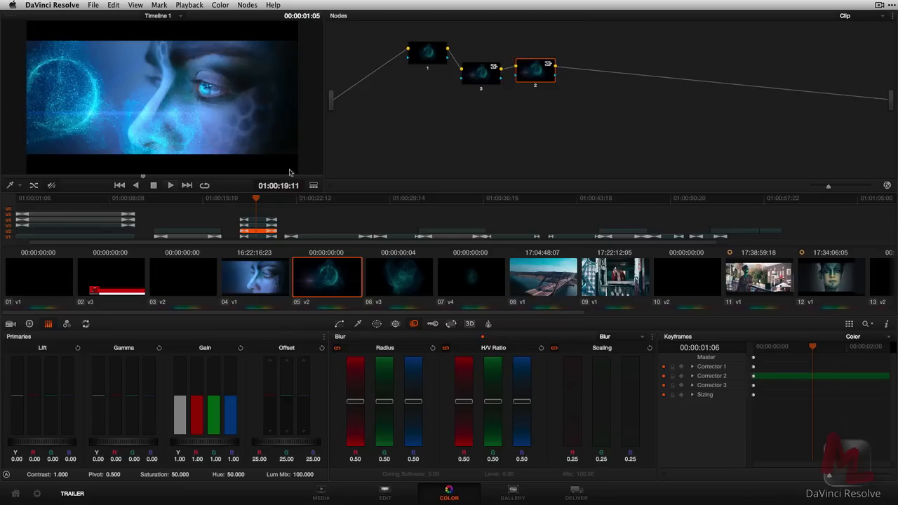
Inspect correction node 1 on the orb face shot, then load clip 11, the teal-skinned street shot
{"action": "left_click", "coordinate": [423, 55]}
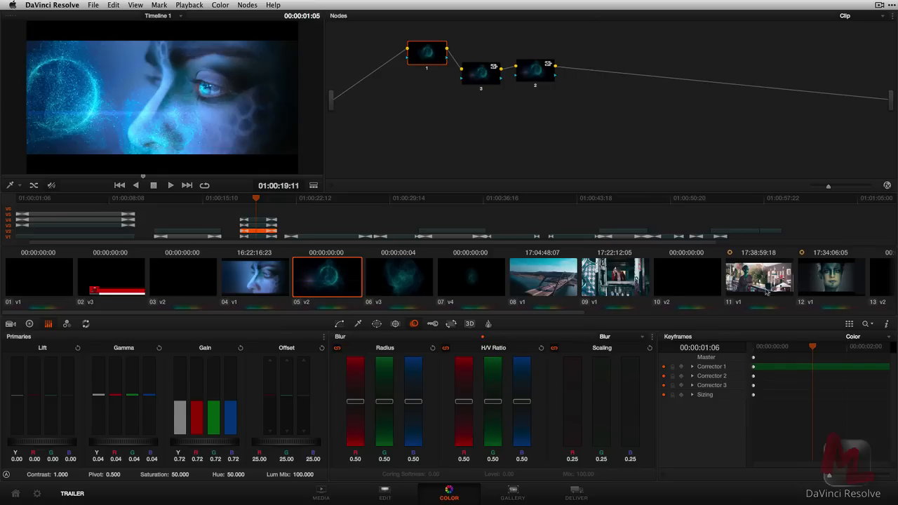
{"action": "left_click", "coordinate": [759, 277]}
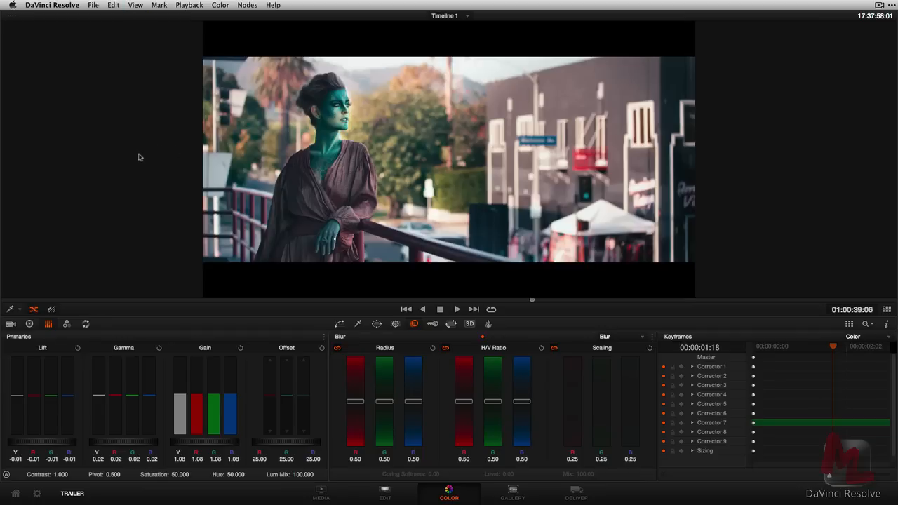
{"action": "mouse_move", "coordinate": [167, 167]}
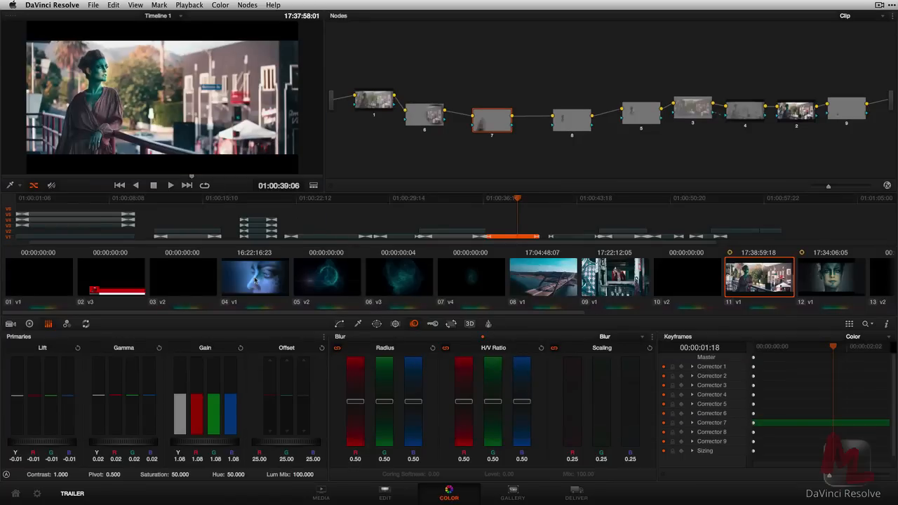
Load the blue alien face close-up, then step to another graded trailer shot
{"action": "left_click", "coordinate": [256, 277]}
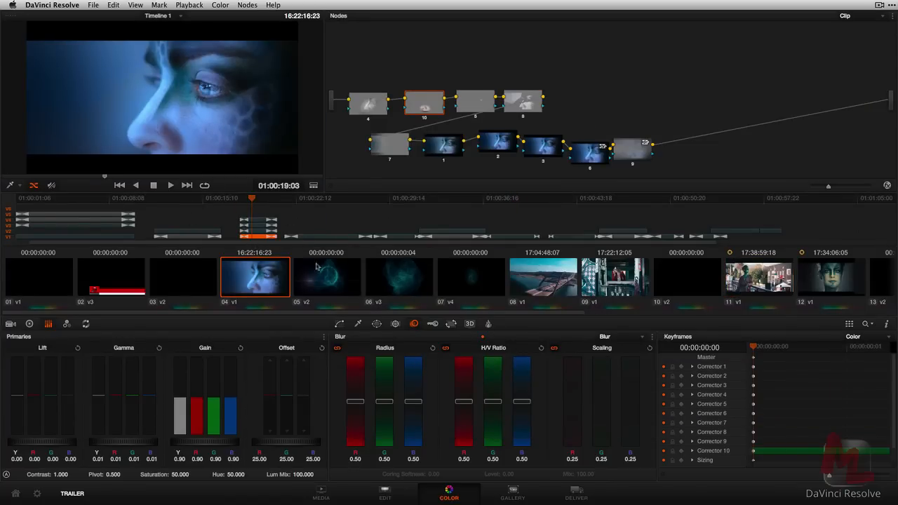
{"action": "left_click", "coordinate": [328, 277]}
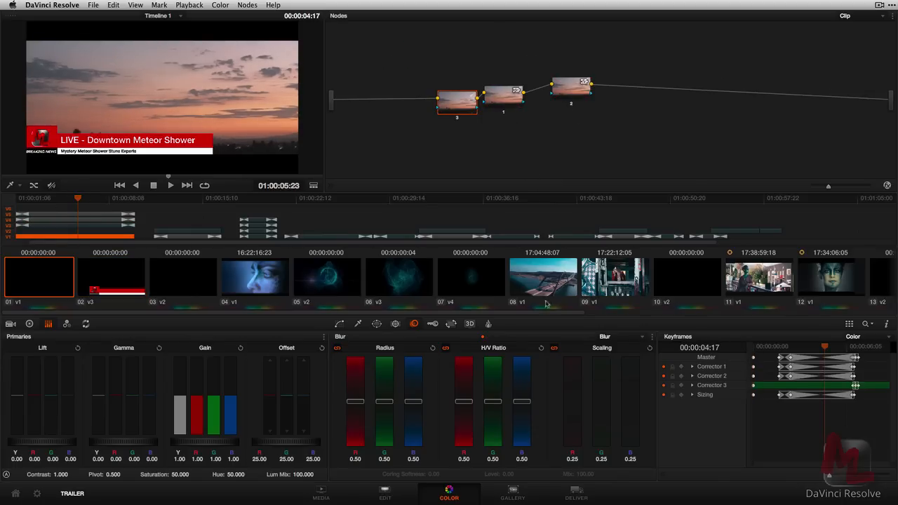
{"action": "mouse_move", "coordinate": [545, 301]}
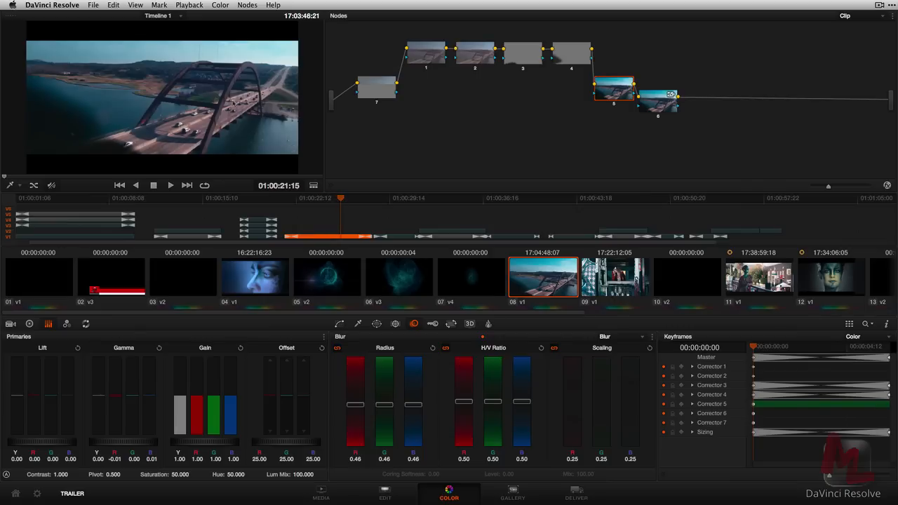
Show the mask outlines for nodes 3 and 4, then load clip 09 and switch to the Edit page
{"action": "left_click", "coordinate": [16, 186]}
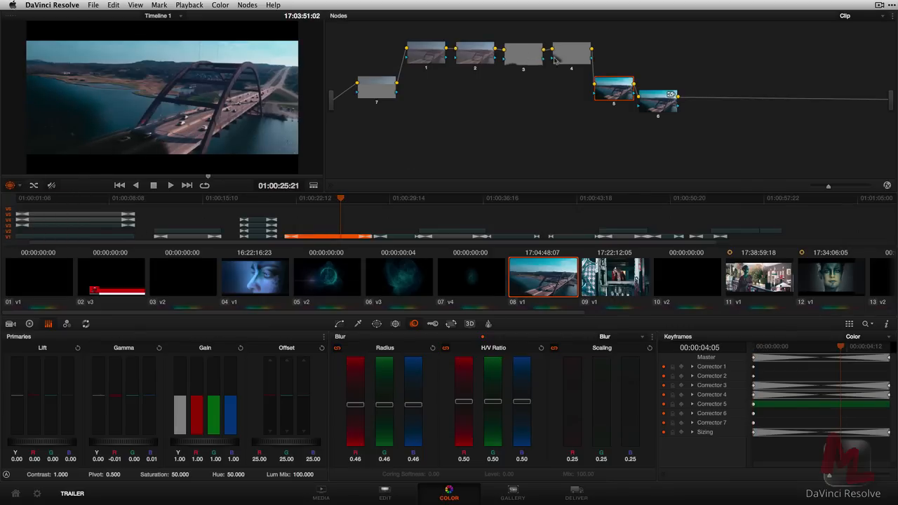
{"action": "left_click", "coordinate": [521, 57]}
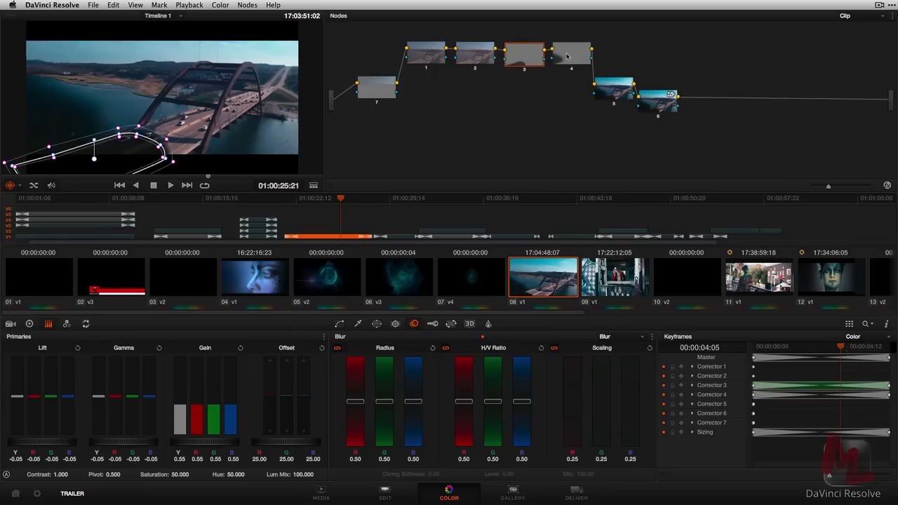
{"action": "left_click", "coordinate": [573, 57]}
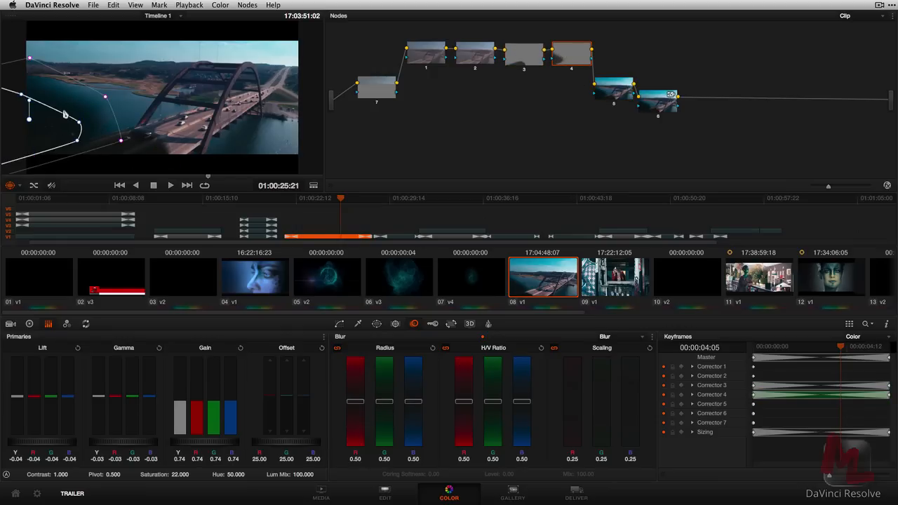
{"action": "left_click", "coordinate": [615, 277]}
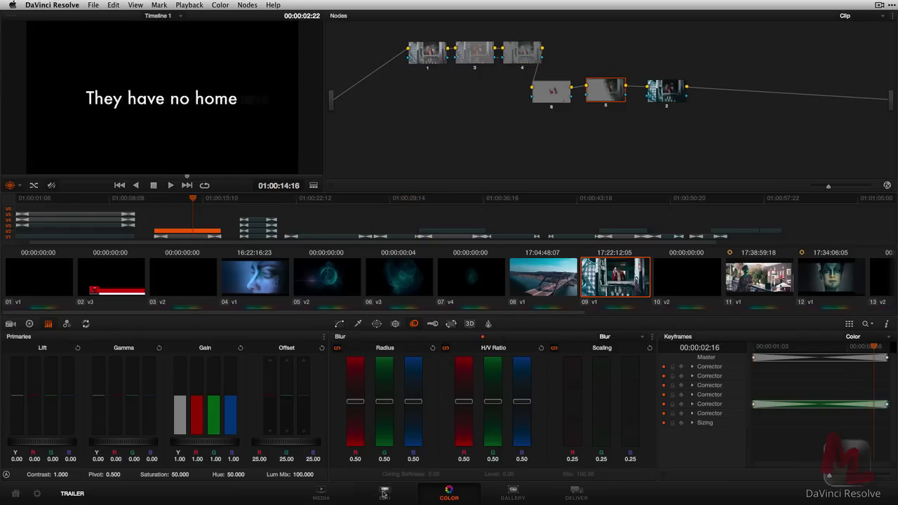
{"action": "left_click", "coordinate": [383, 496]}
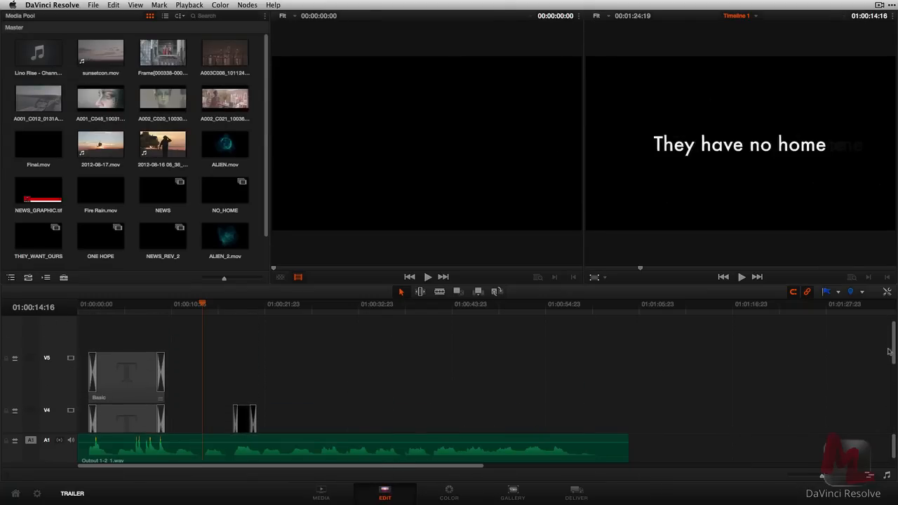
Scroll the timeline to reveal tracks V1 and V2 and move the playhead past the midpoint
{"action": "scroll", "scroll_direction": "down", "scroll_amount": 3}
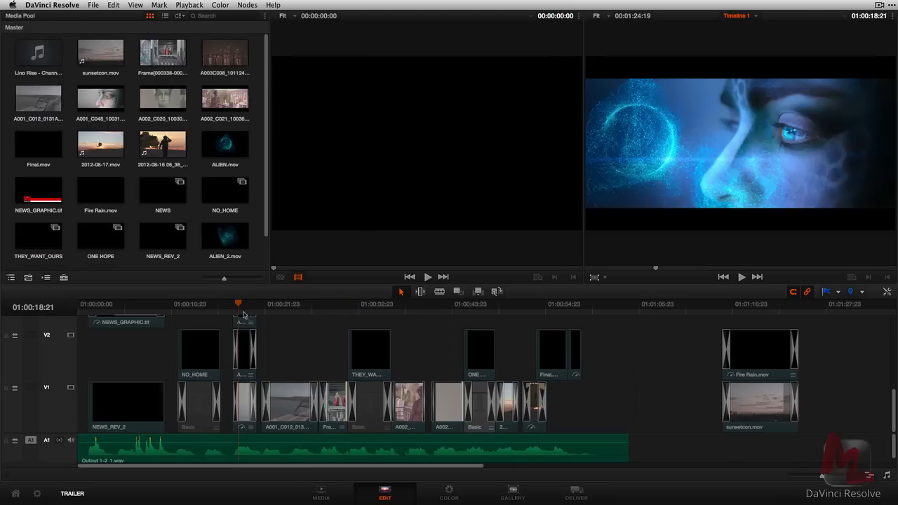
{"action": "left_click", "coordinate": [537, 303]}
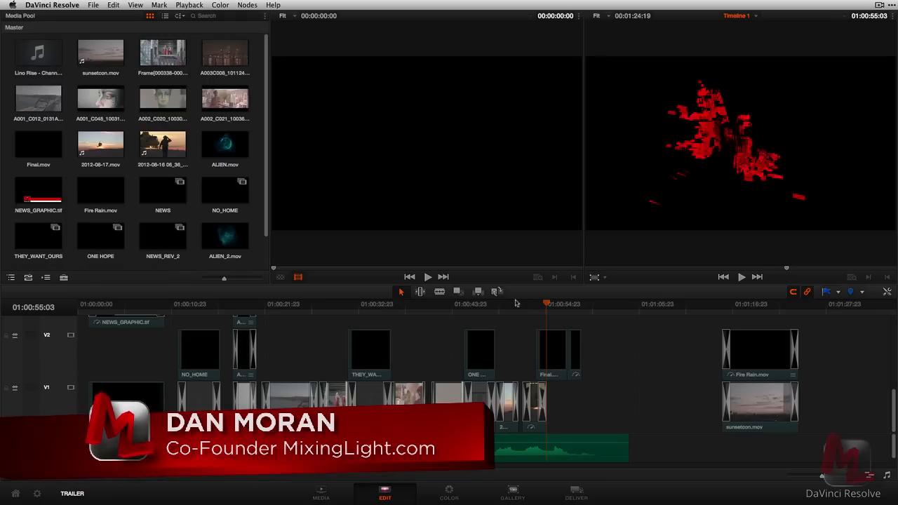
{"action": "mouse_move", "coordinate": [748, 126]}
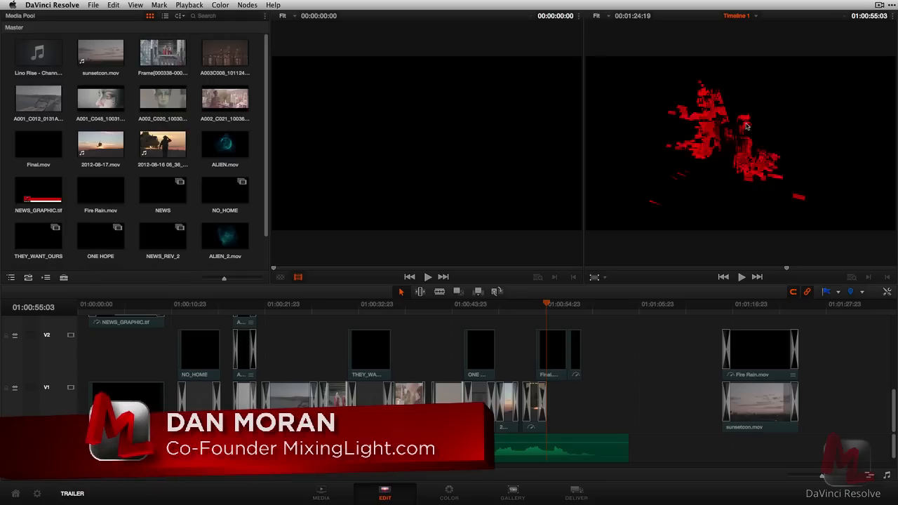